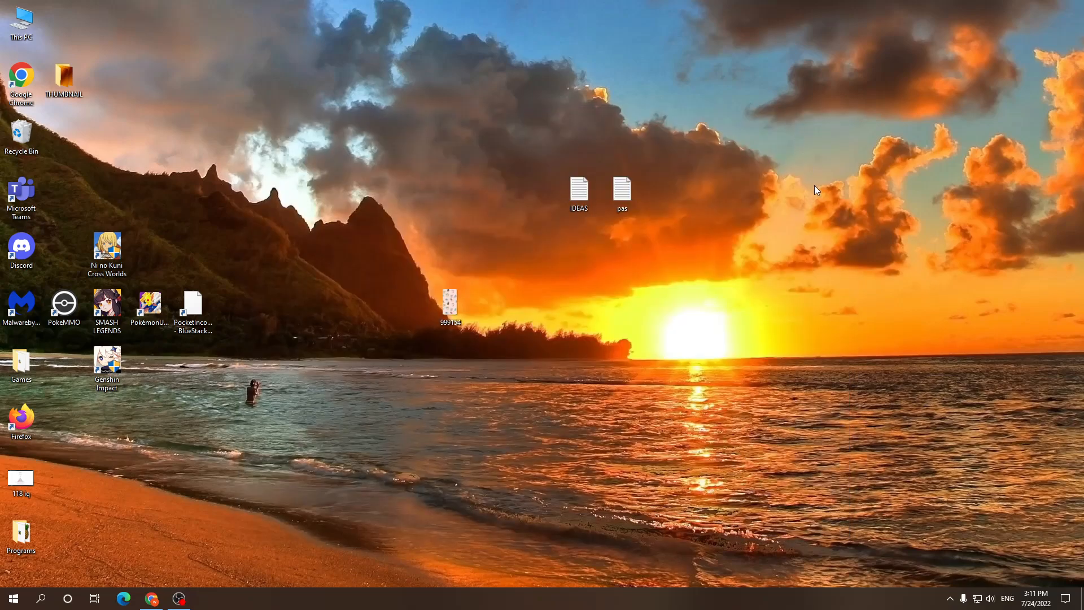
mouse_move(523, 332)
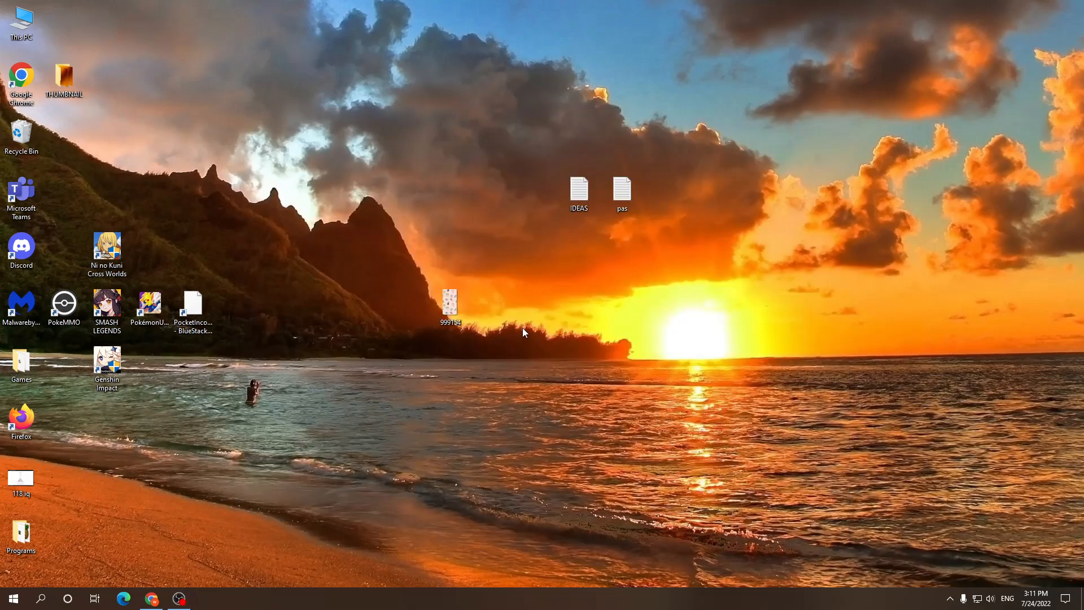
Step: Bring up the Open-with options for the 999154 pattern image on the desktop
right_click(451, 303)
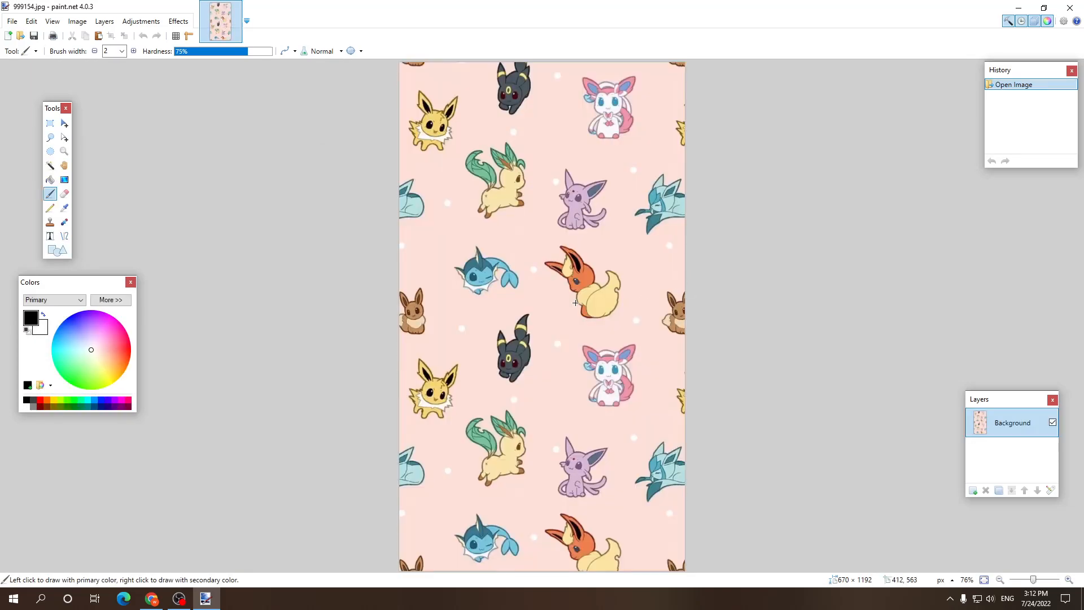
mouse_move(49, 166)
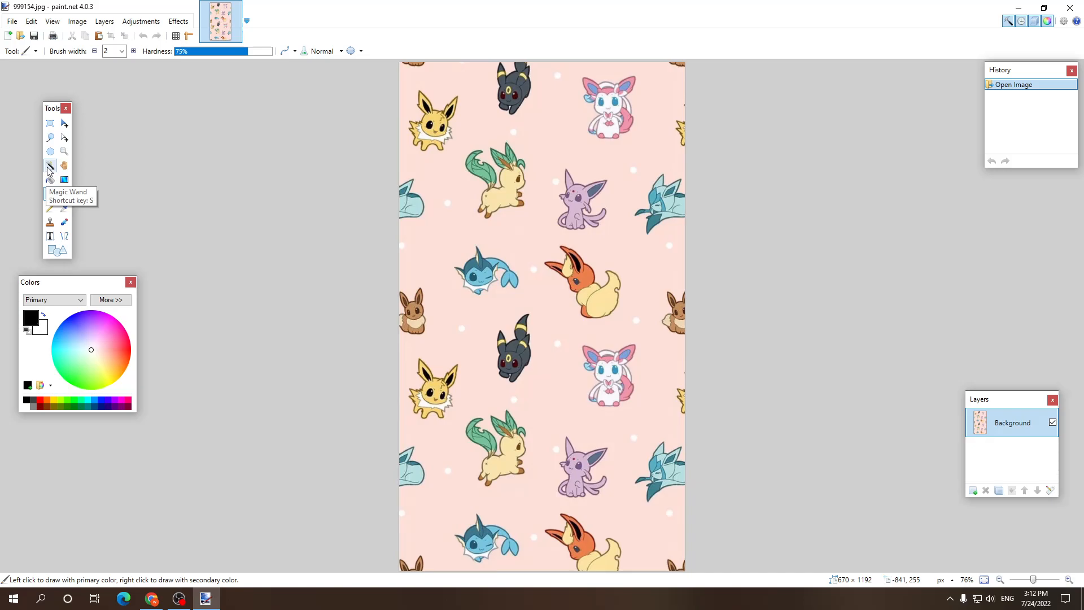
Step: Activate the Magic Wand tool at its default 50% tolerance
click(50, 165)
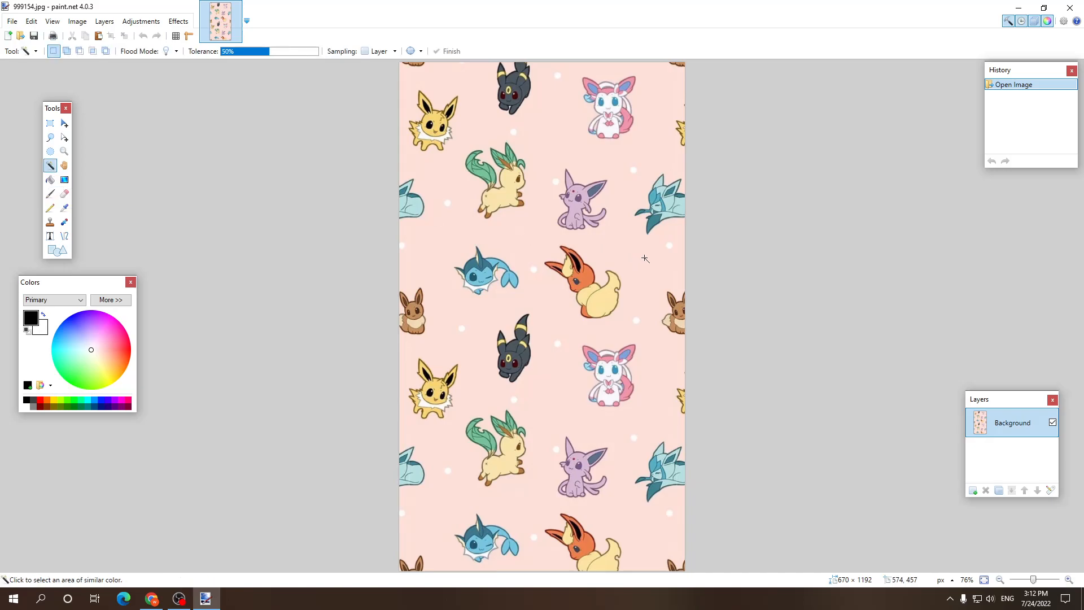
mouse_move(566, 122)
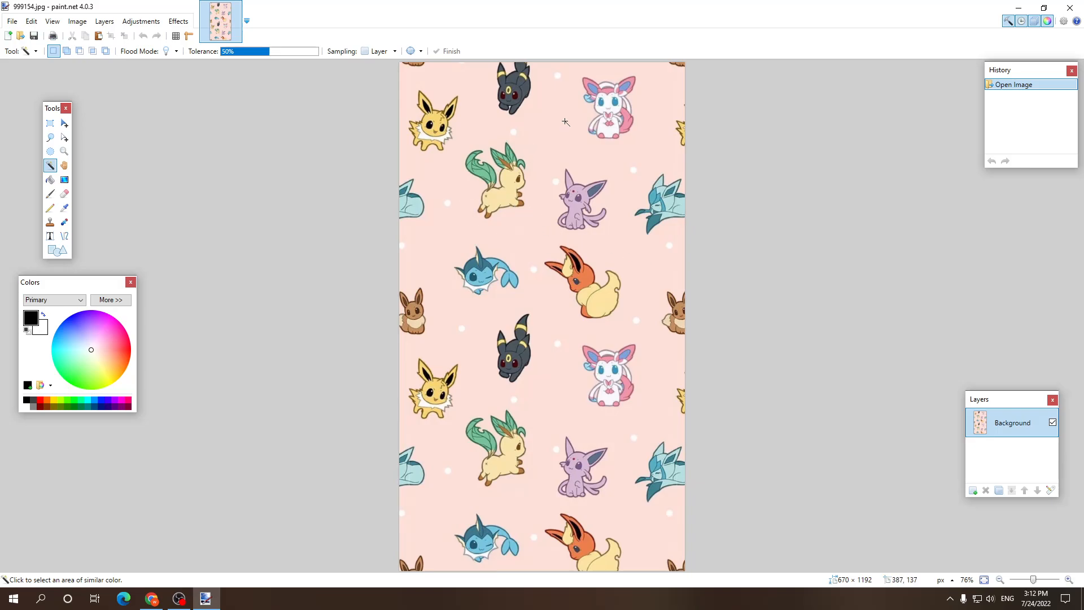
Step: Select the pink background with the Magic Wand at 50% tolerance
click(566, 122)
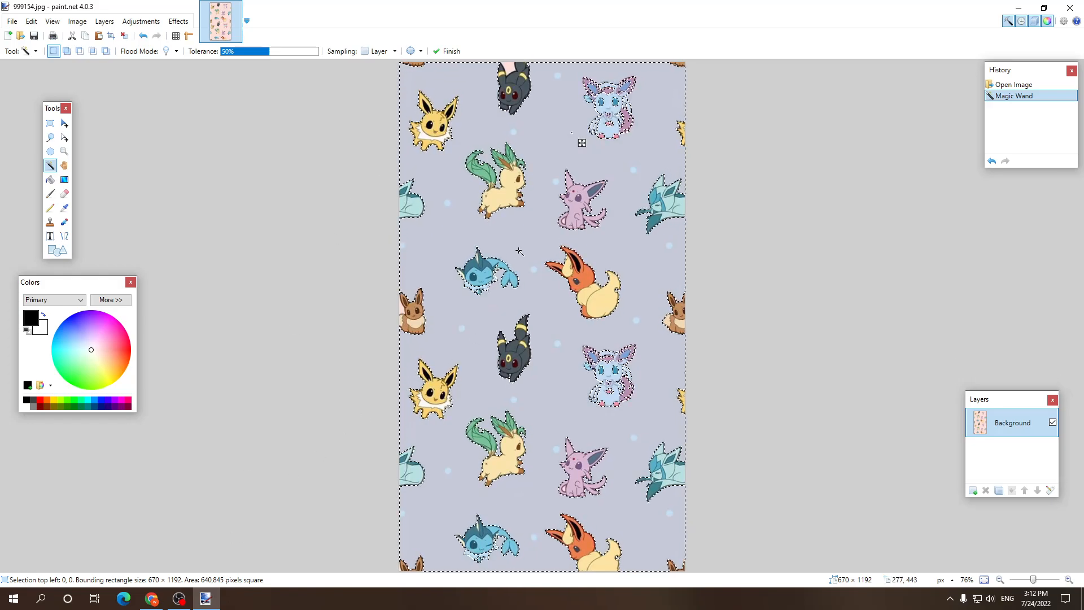
mouse_move(310, 97)
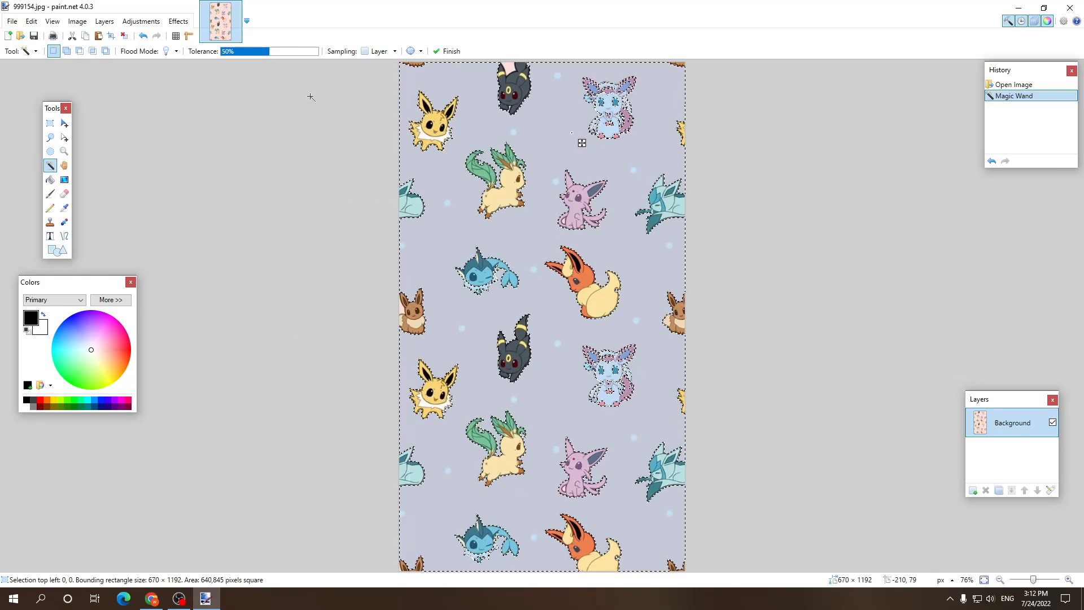
click(259, 51)
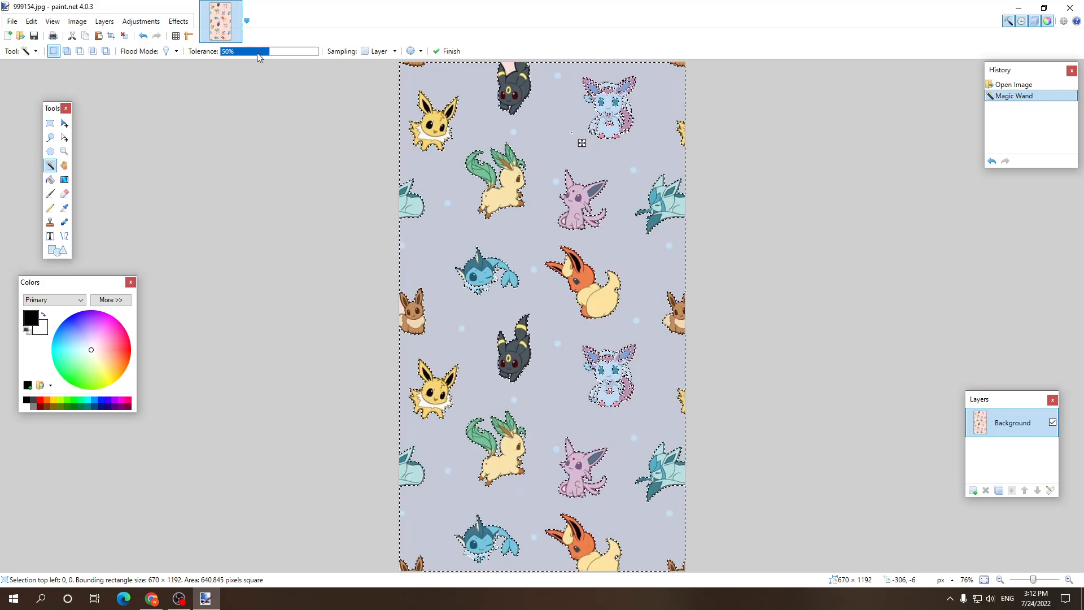
Step: Lower tolerance to 37%, delete the pink background, then select and delete leftover pink
drag(269, 51, 257, 51)
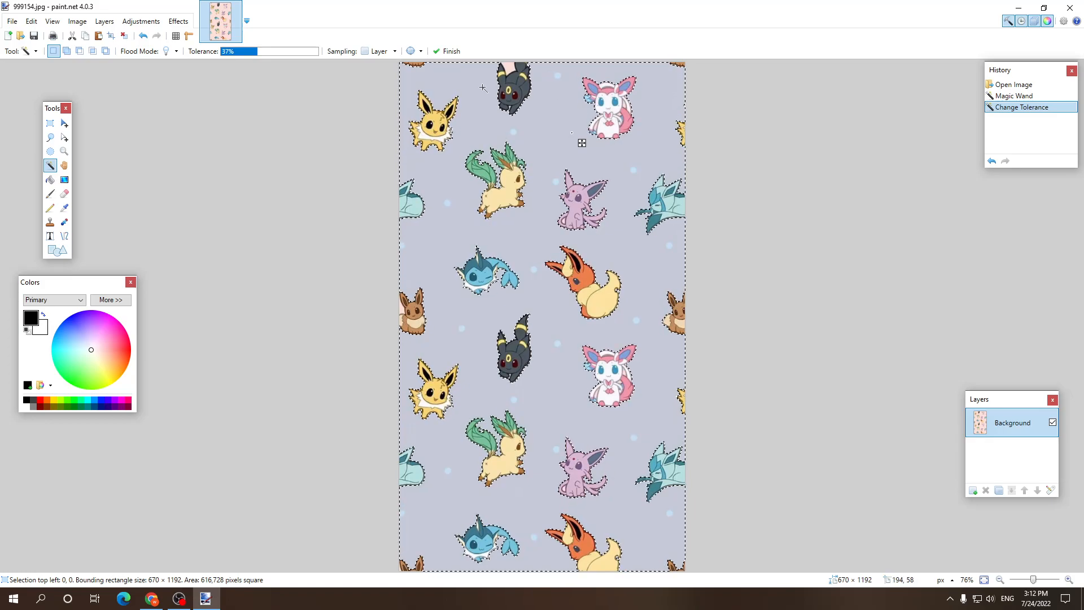
mouse_move(477, 375)
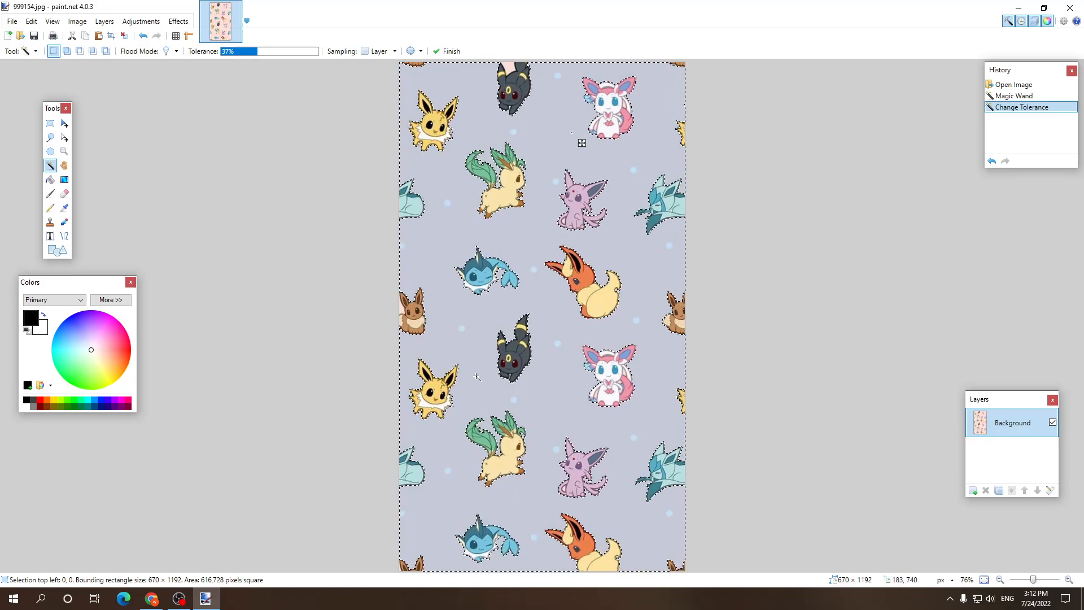
mouse_move(689, 254)
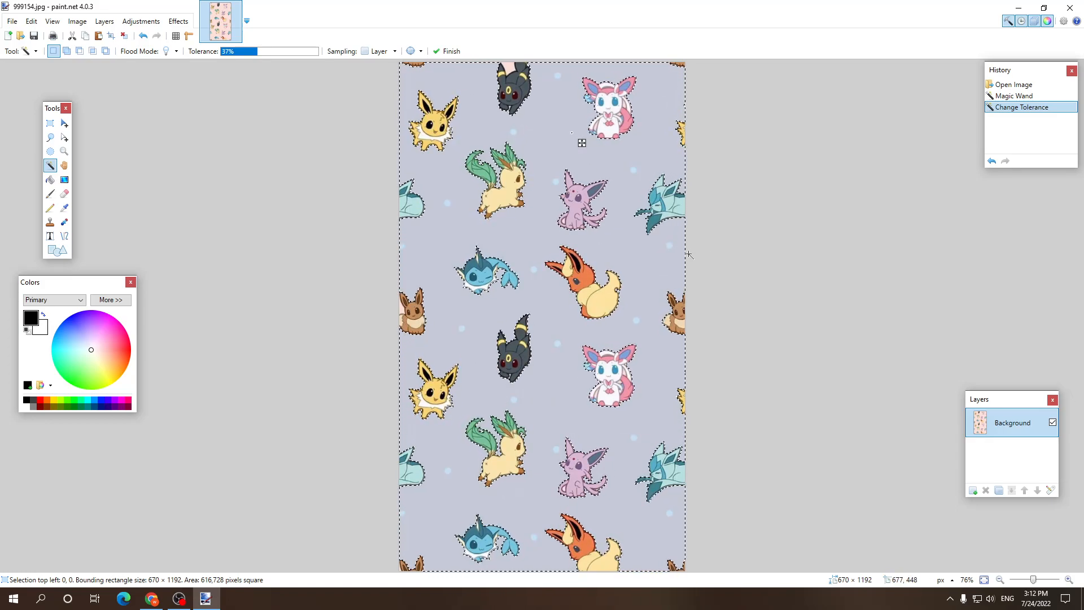
mouse_move(630, 285)
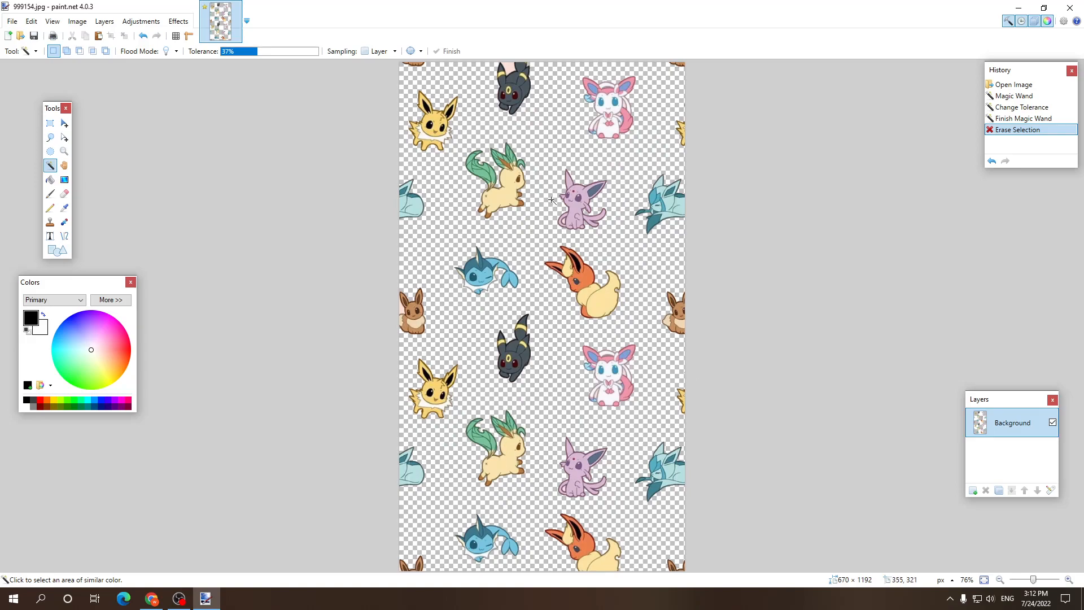
click(515, 74)
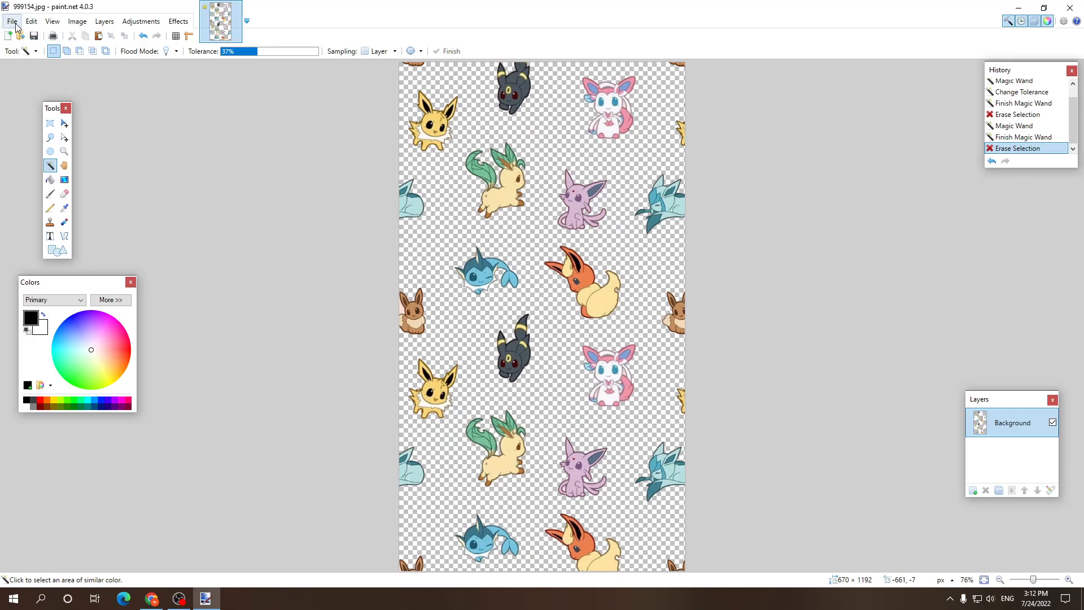
Step: Save the transparent pattern as 999154.png via Save As, accepting the PNG configuration
click(11, 21)
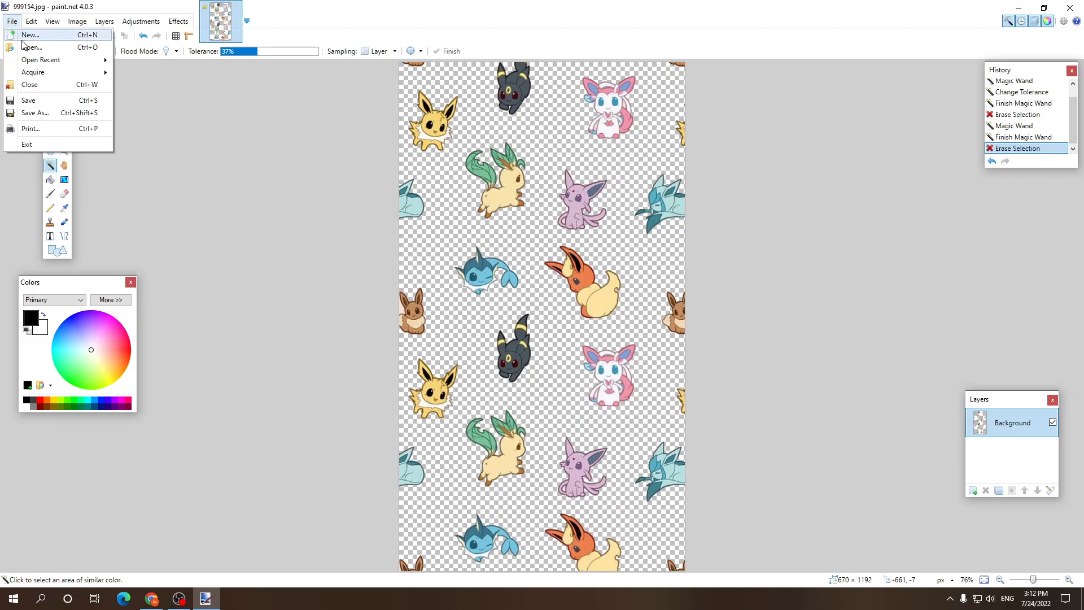
click(35, 113)
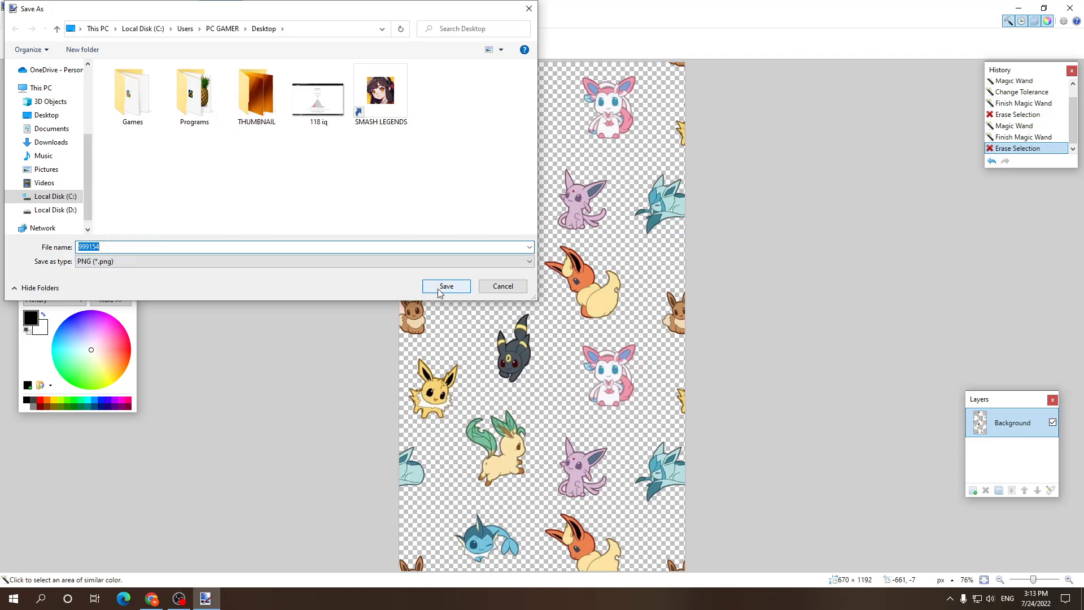
click(445, 286)
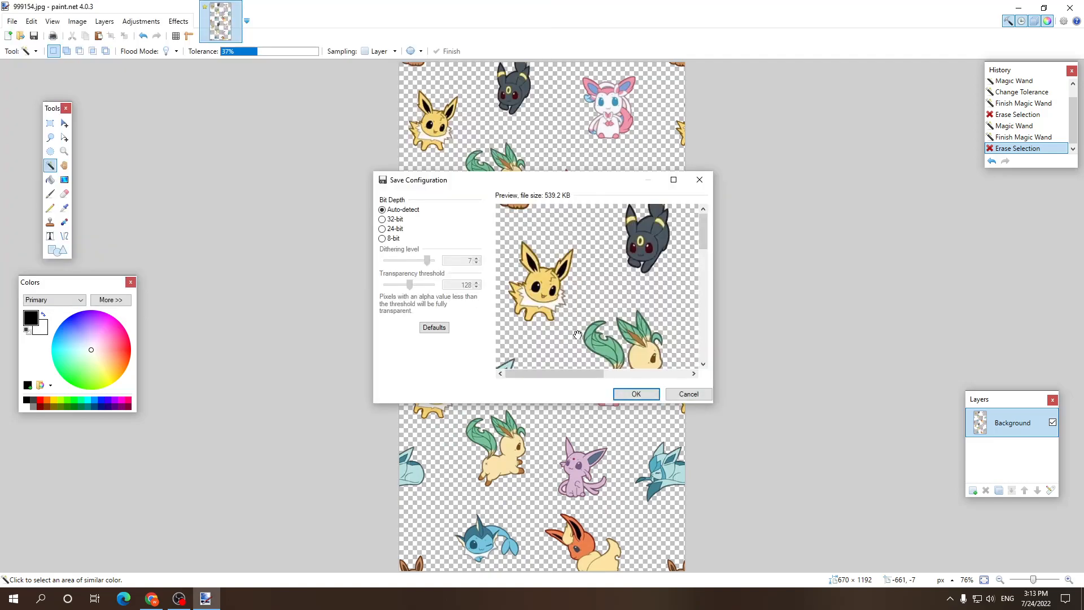
click(634, 394)
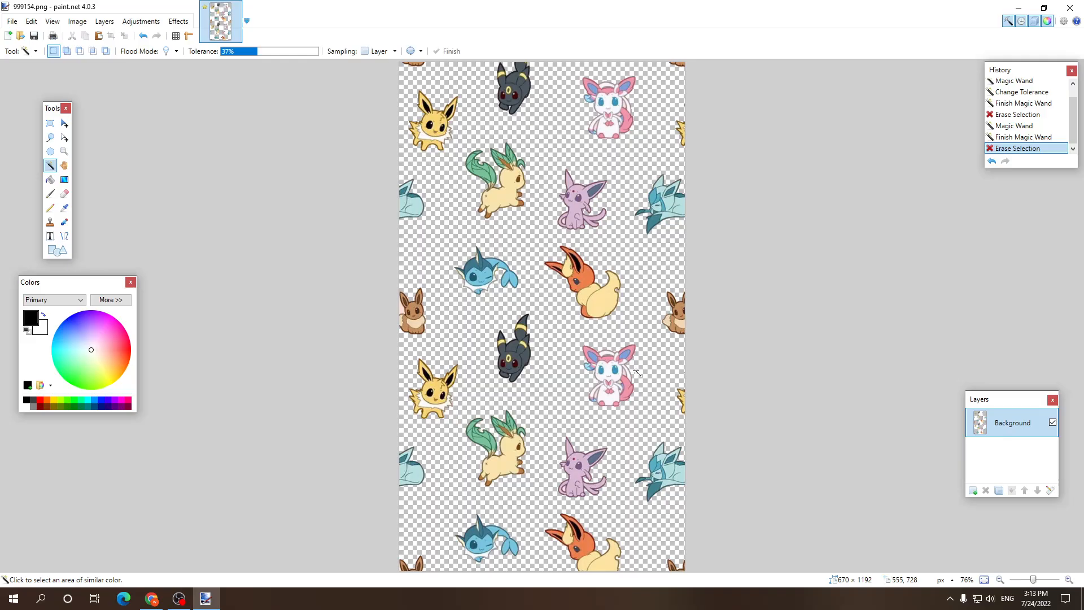
click(1030, 8)
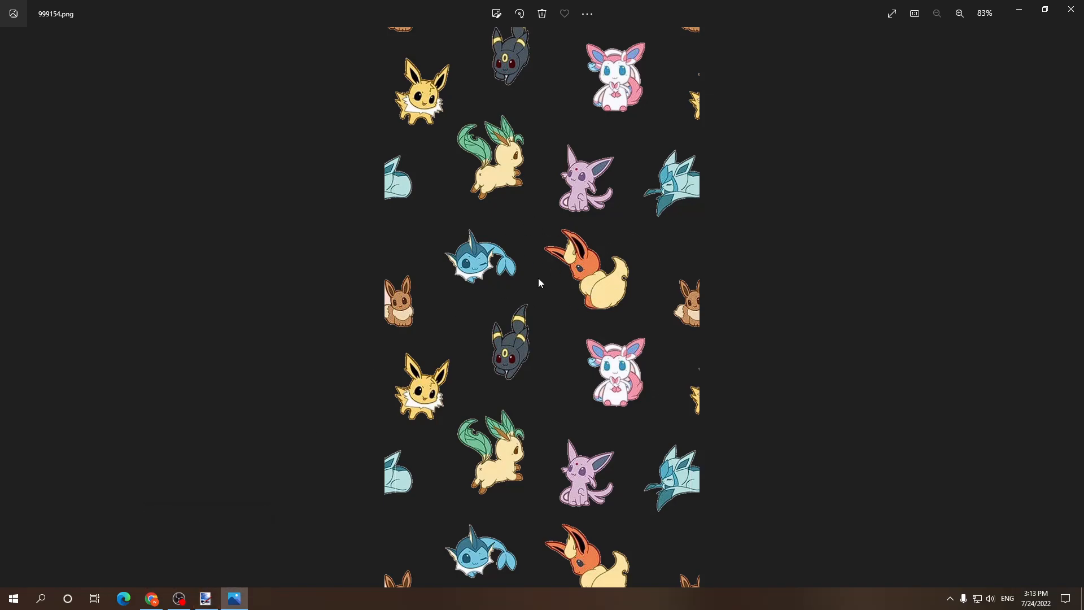
mouse_move(468, 409)
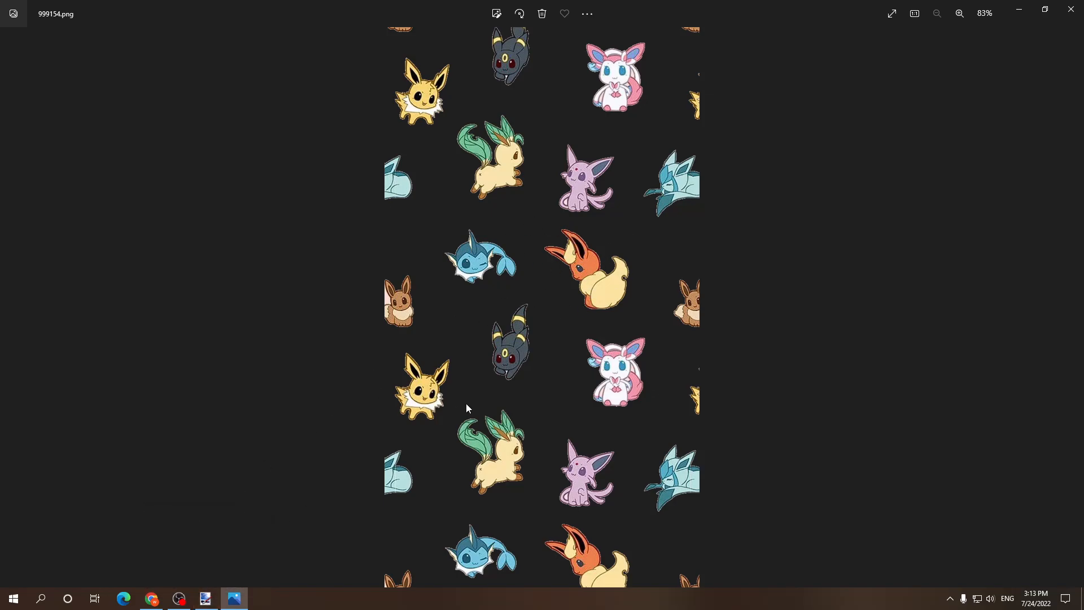